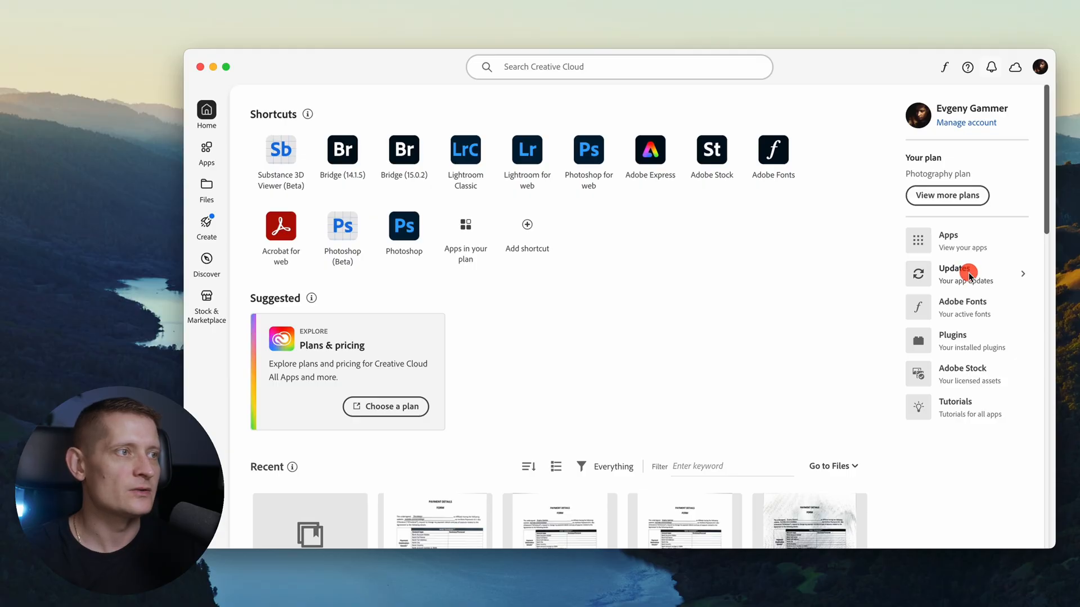
Step: Show the Creative Cloud Updates page listing recently updated apps
{"action": "left_click", "coordinate": [953, 273]}
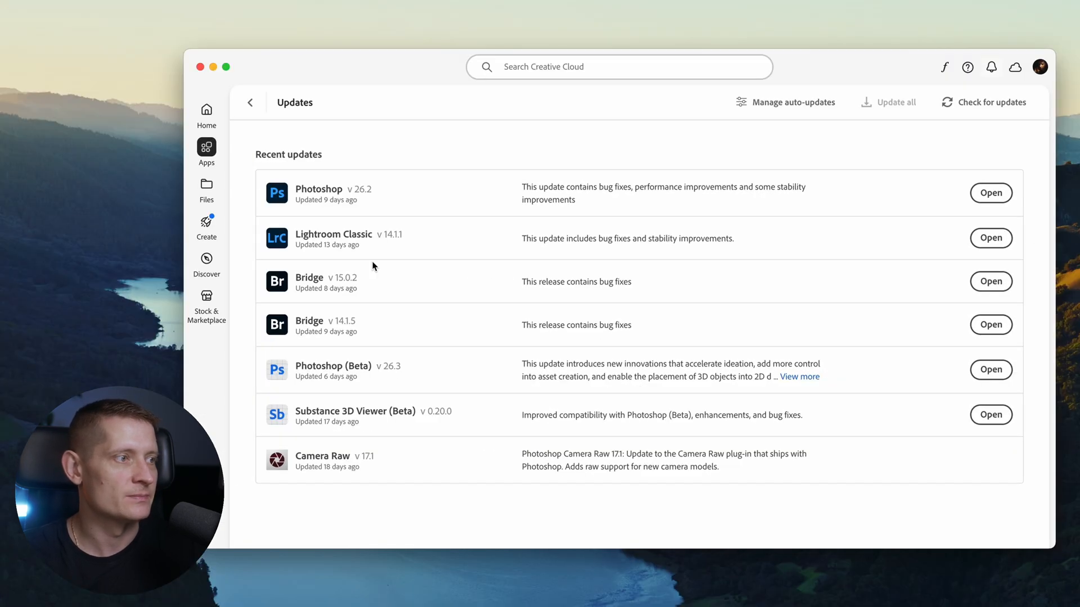
Step: Launch Photoshop Beta and show the detected faces with the Object Selection Tool's Select people
{"action": "left_click", "coordinate": [990, 370]}
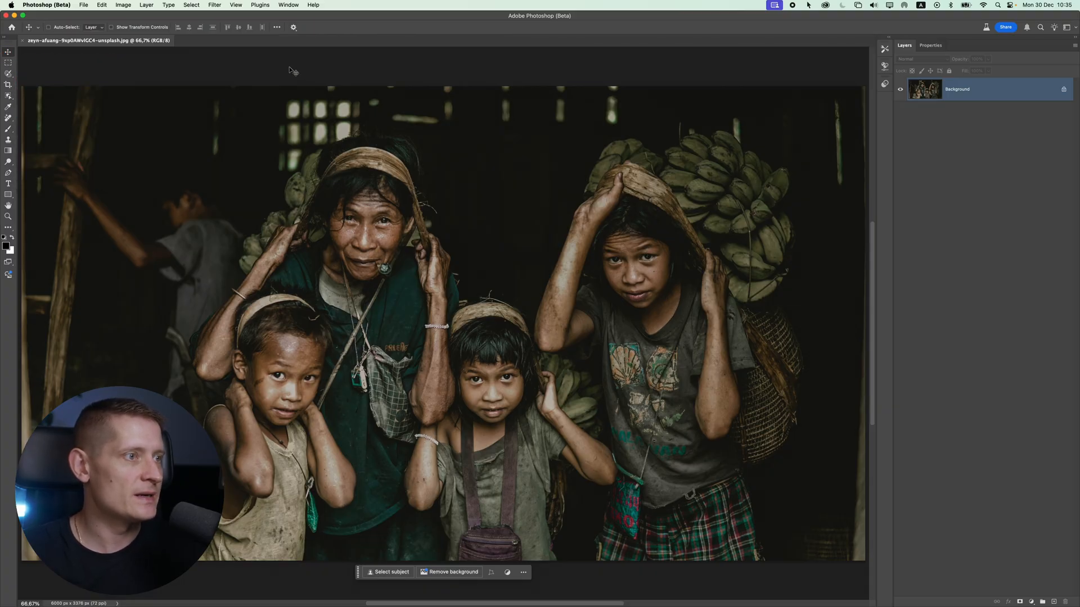
{"action": "mouse_move", "coordinate": [482, 163]}
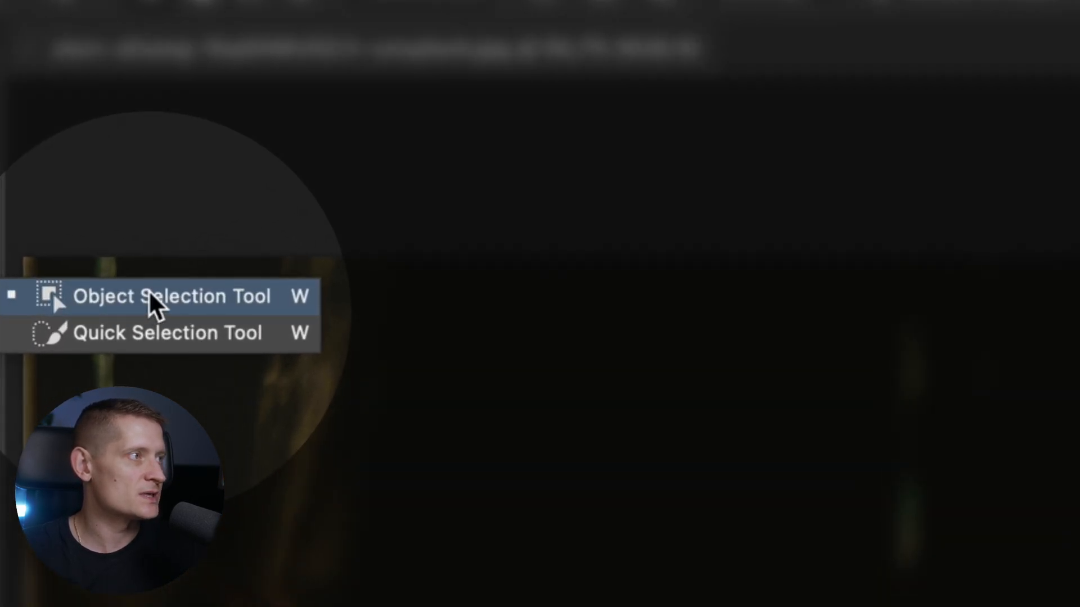
{"action": "left_click", "coordinate": [172, 296]}
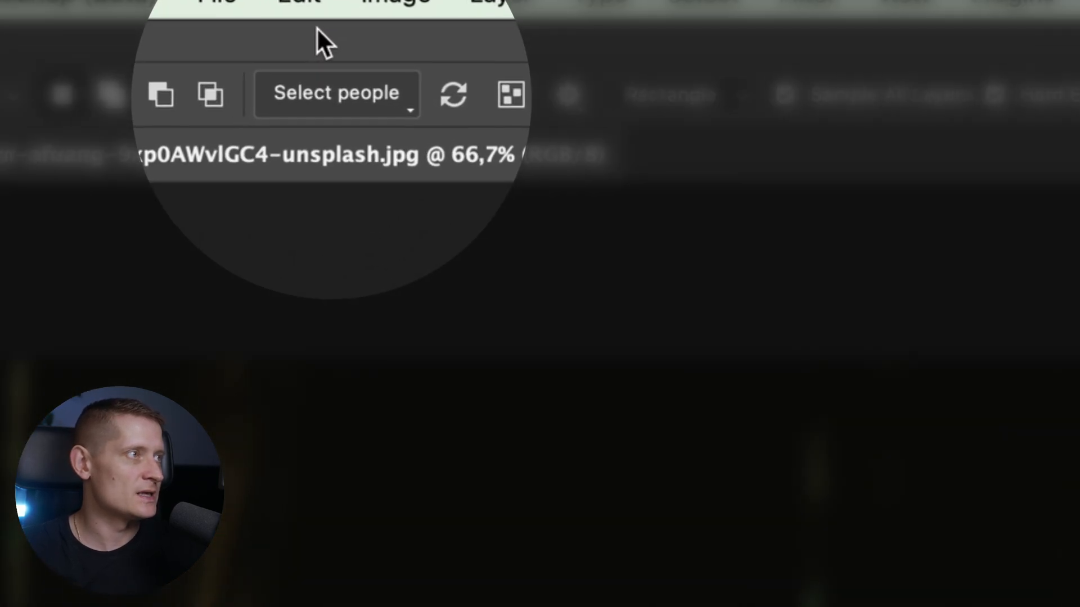
{"action": "left_click", "coordinate": [335, 95]}
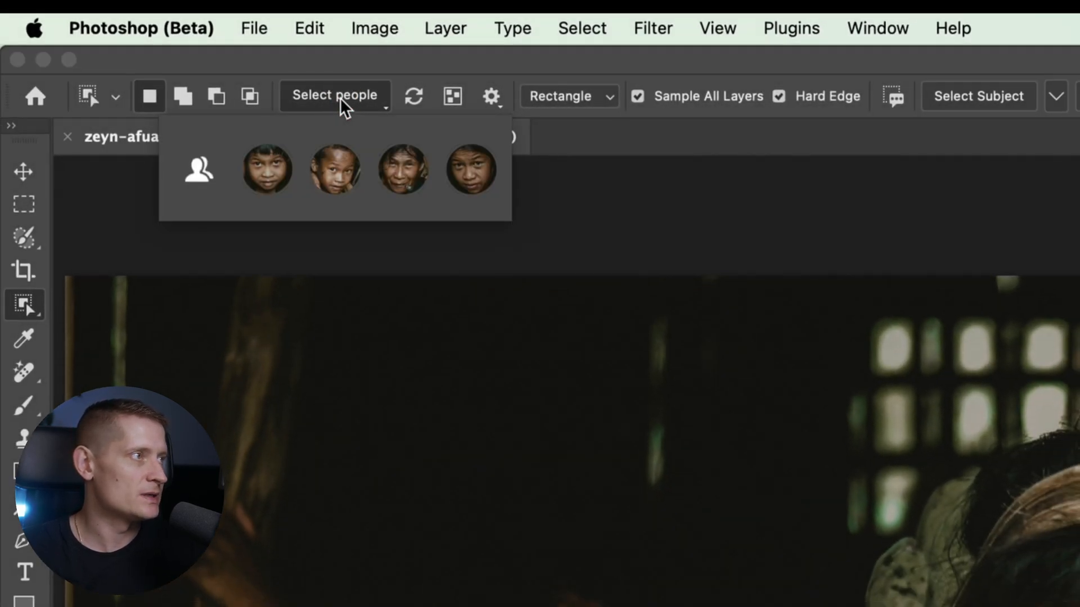
{"action": "mouse_move", "coordinate": [249, 95]}
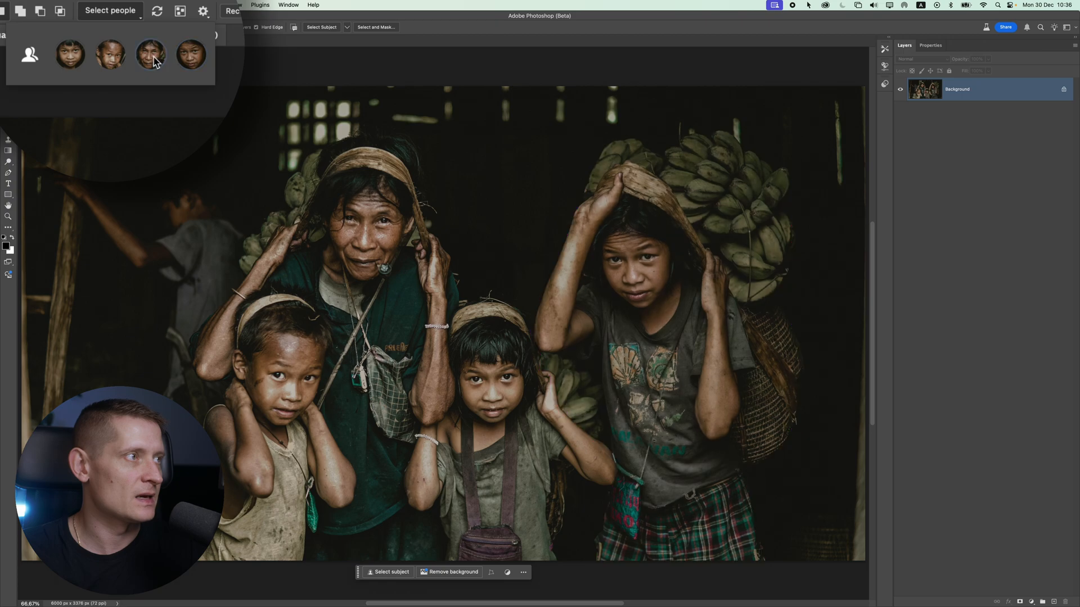
Step: Preview the little girl's upper body skin, then add the boy to the selection
{"action": "left_click", "coordinate": [88, 52]}
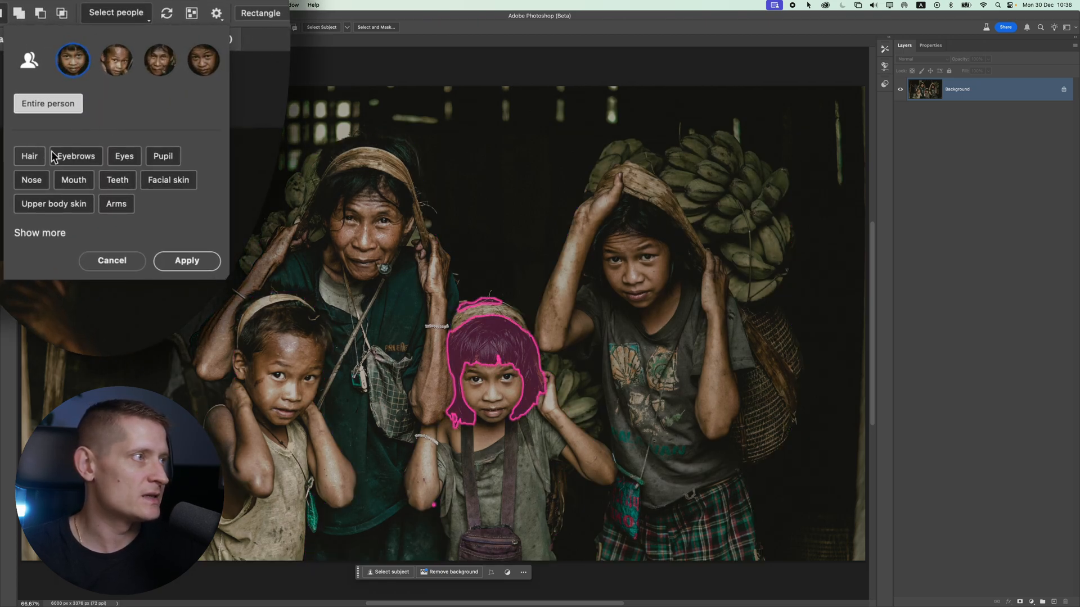
{"action": "left_click", "coordinate": [53, 203]}
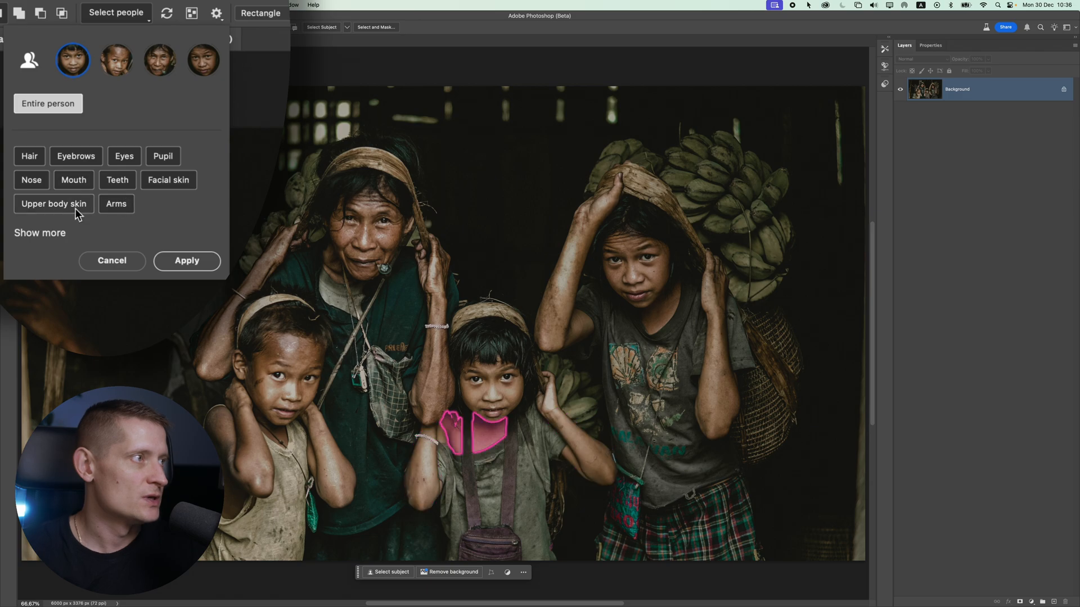
{"action": "left_click", "coordinate": [116, 60]}
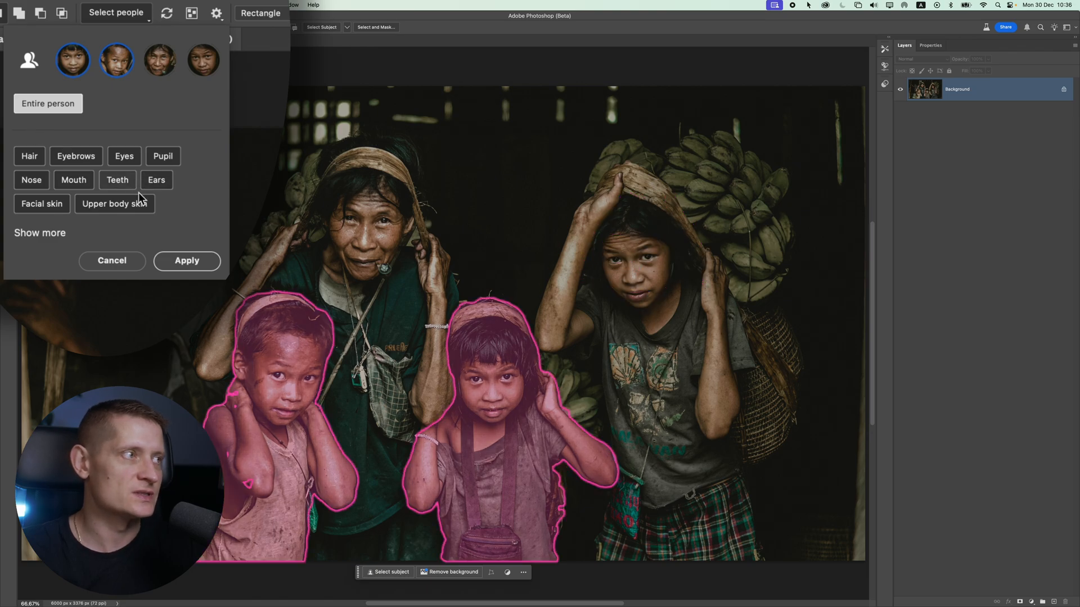
Step: Toggle eyebrows, pupils and hair, then keep only the boy's eyes
{"action": "left_click", "coordinate": [76, 156]}
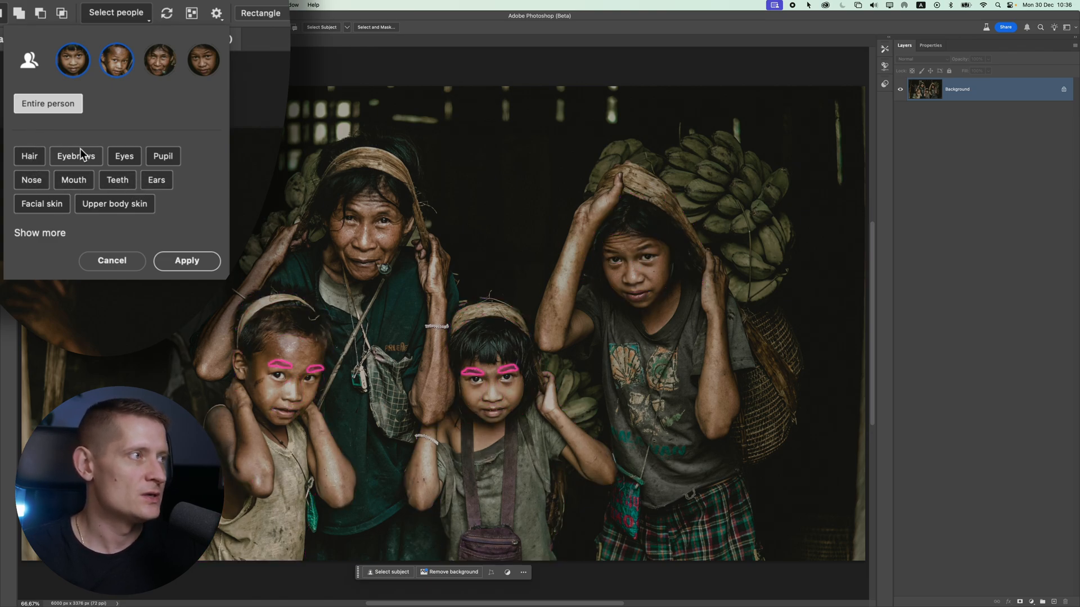
{"action": "left_click", "coordinate": [162, 156]}
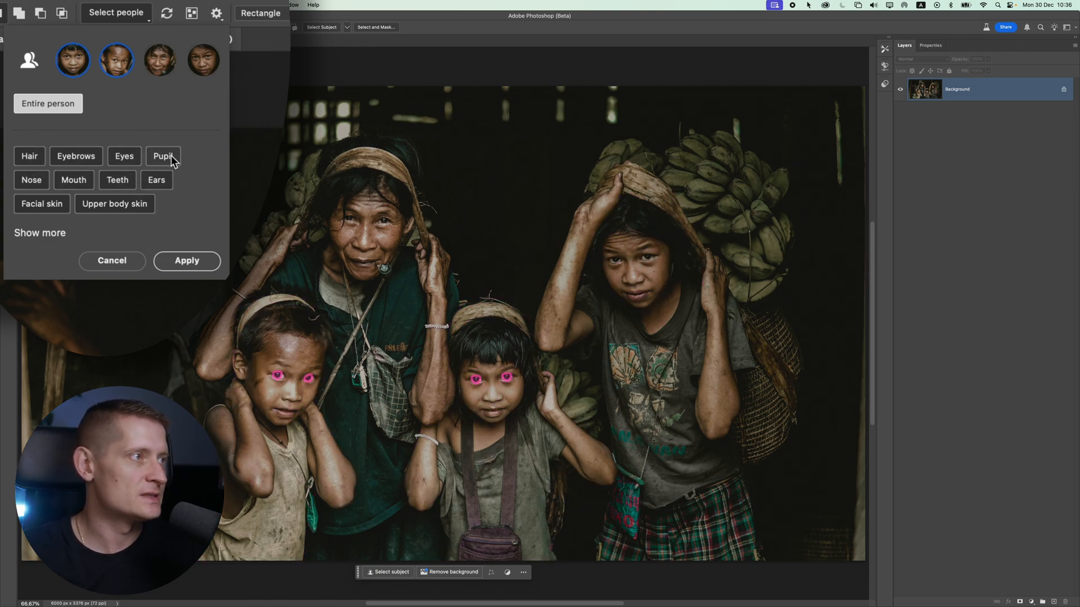
{"action": "left_click", "coordinate": [29, 156]}
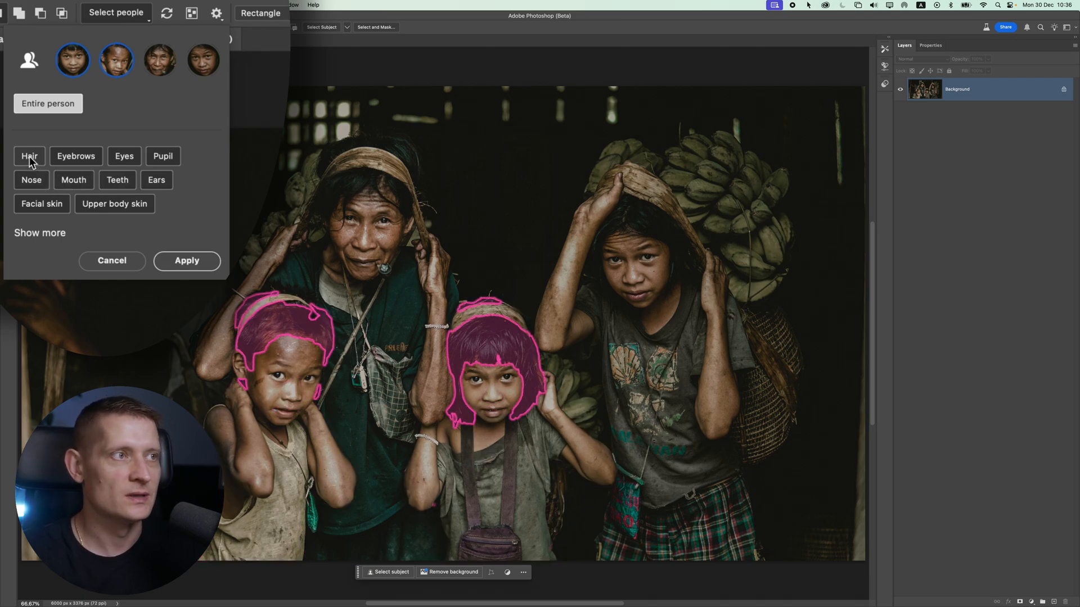
{"action": "left_click", "coordinate": [116, 59]}
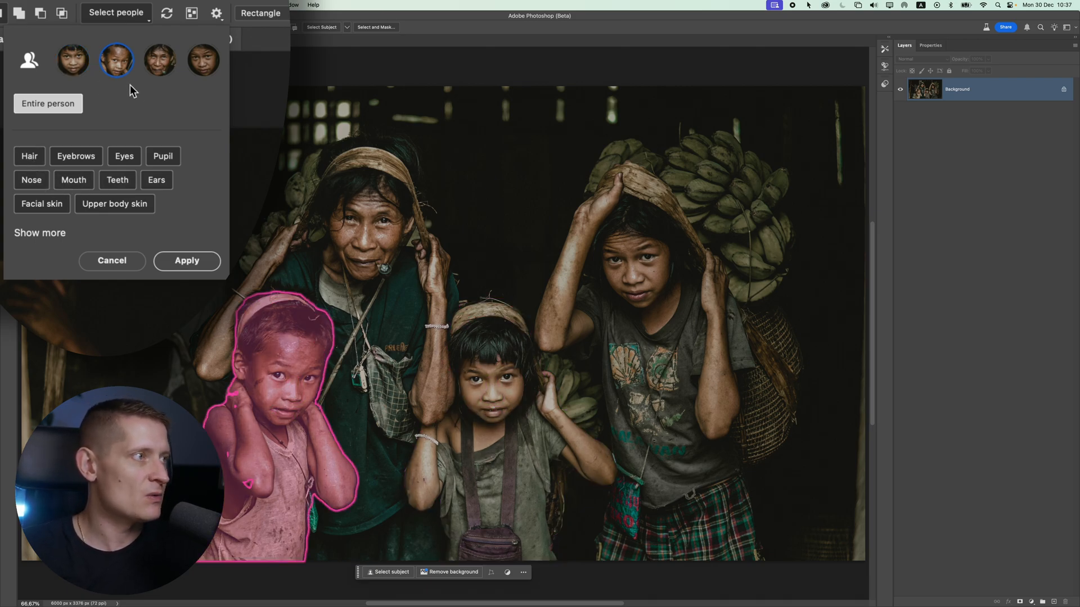
{"action": "left_click", "coordinate": [124, 156]}
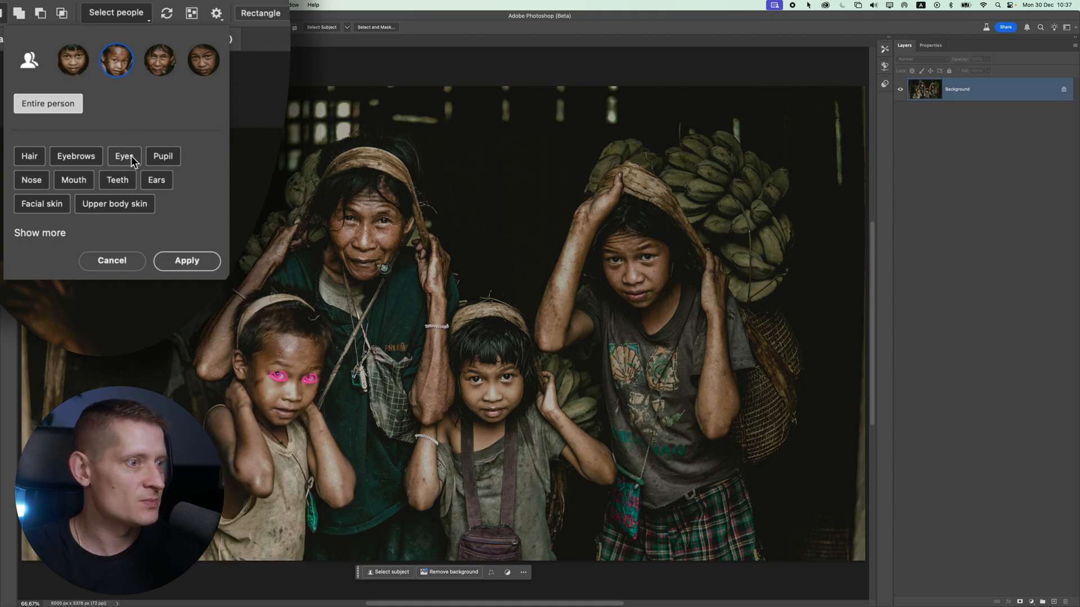
{"action": "left_click", "coordinate": [124, 156]}
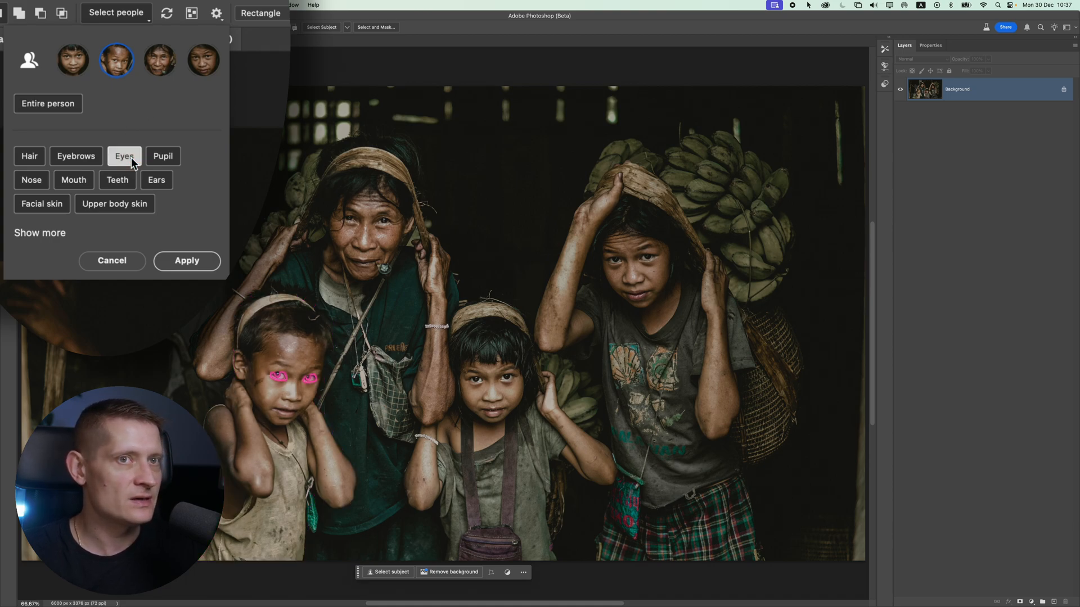
{"action": "left_click", "coordinate": [111, 260]}
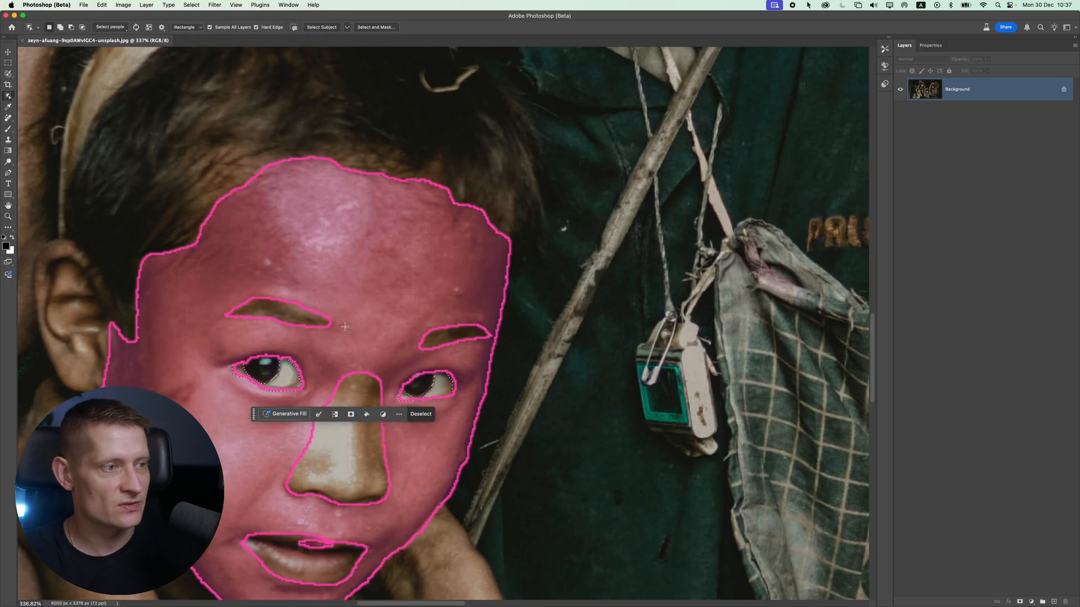
Step: Select all four people in full using the all-people icon
{"action": "left_click", "coordinate": [933, 587]}
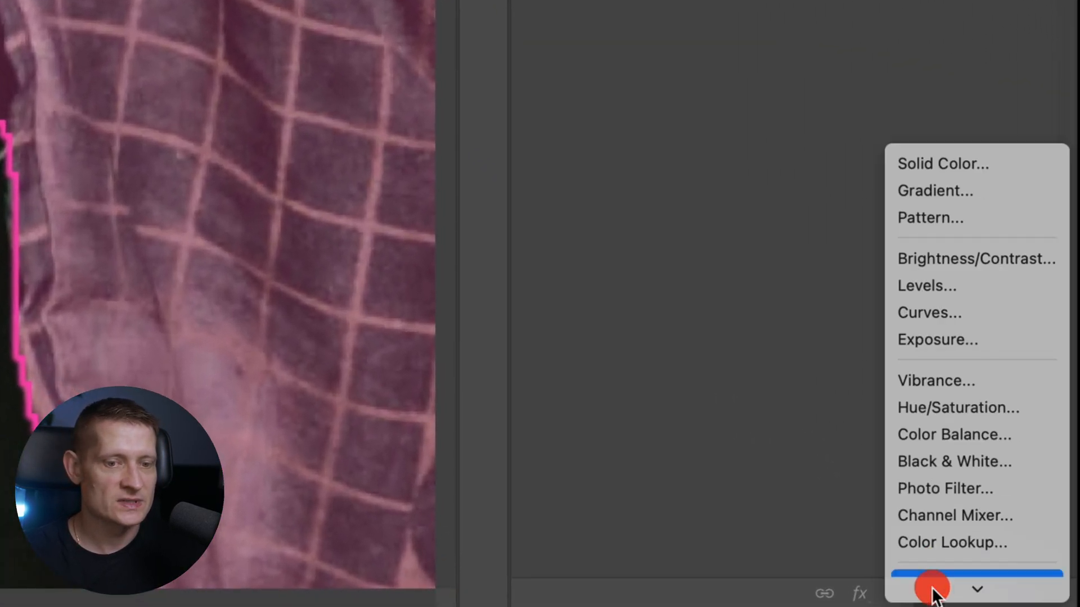
{"action": "left_click", "coordinate": [928, 312]}
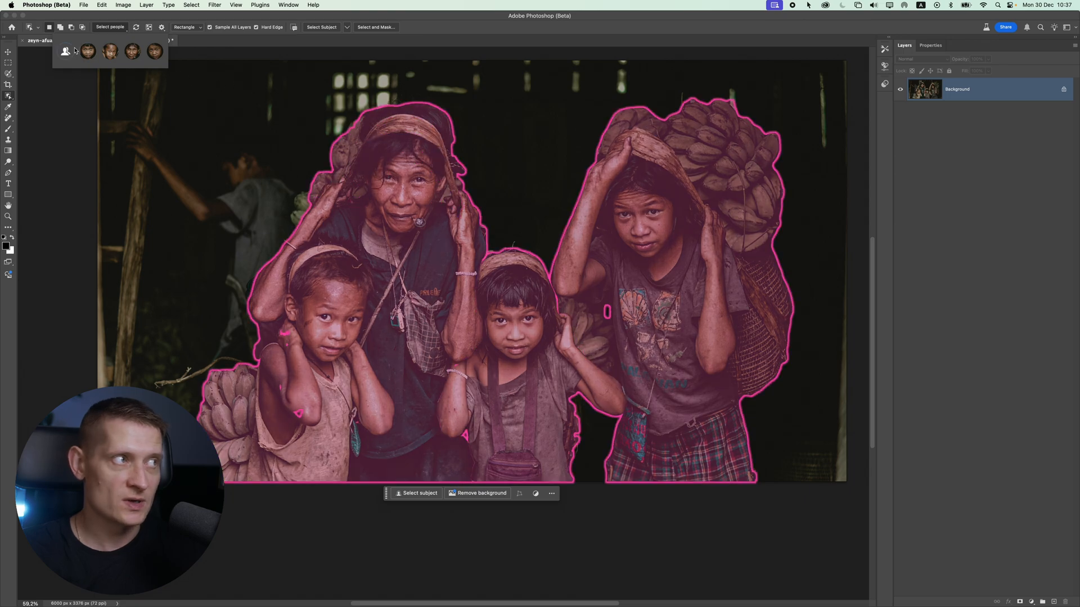
Step: Apply an Eyes-only selection for all four people and add a Curves adjustment
{"action": "left_click", "coordinate": [87, 51]}
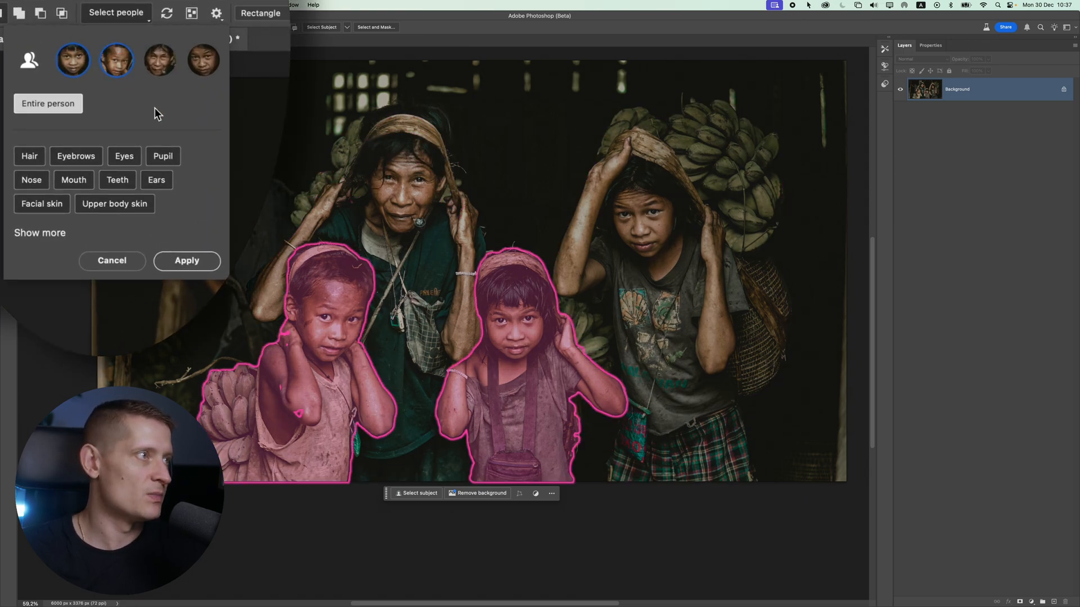
{"action": "left_click", "coordinate": [29, 59]}
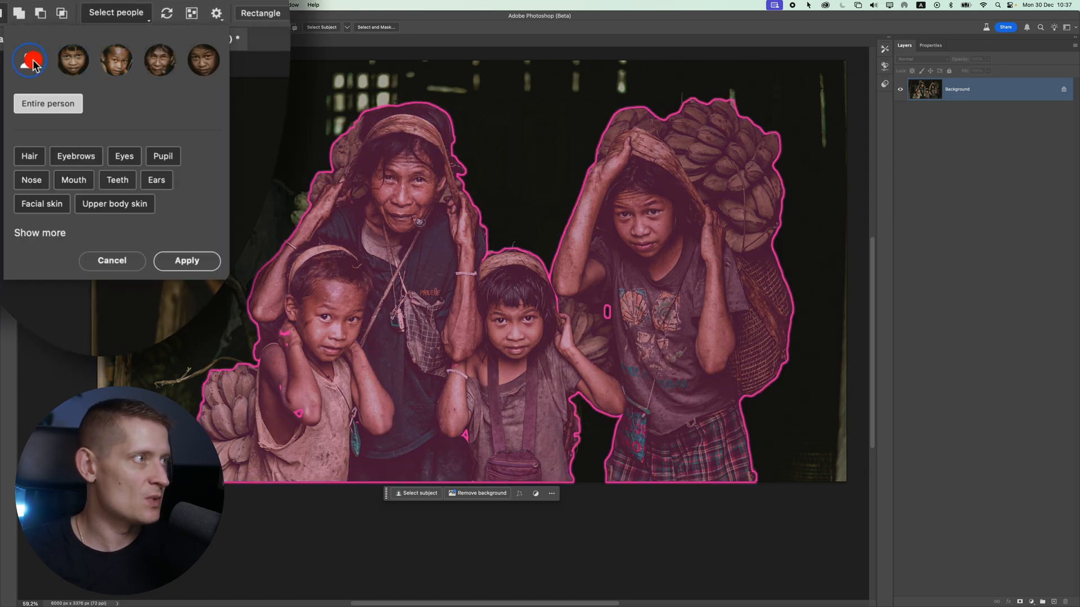
{"action": "left_click", "coordinate": [28, 59]}
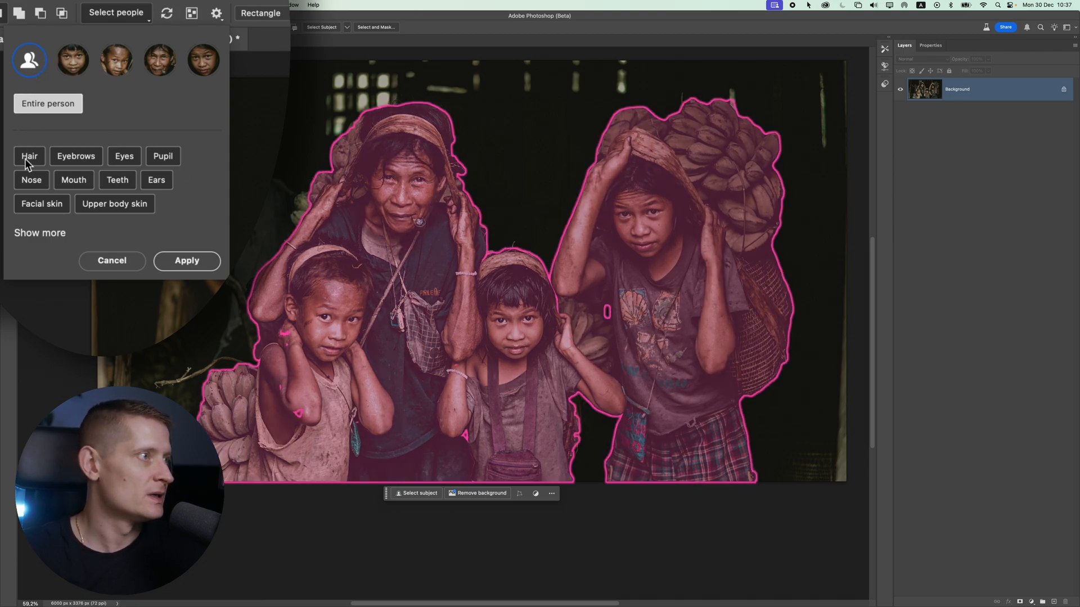
{"action": "left_click", "coordinate": [124, 156]}
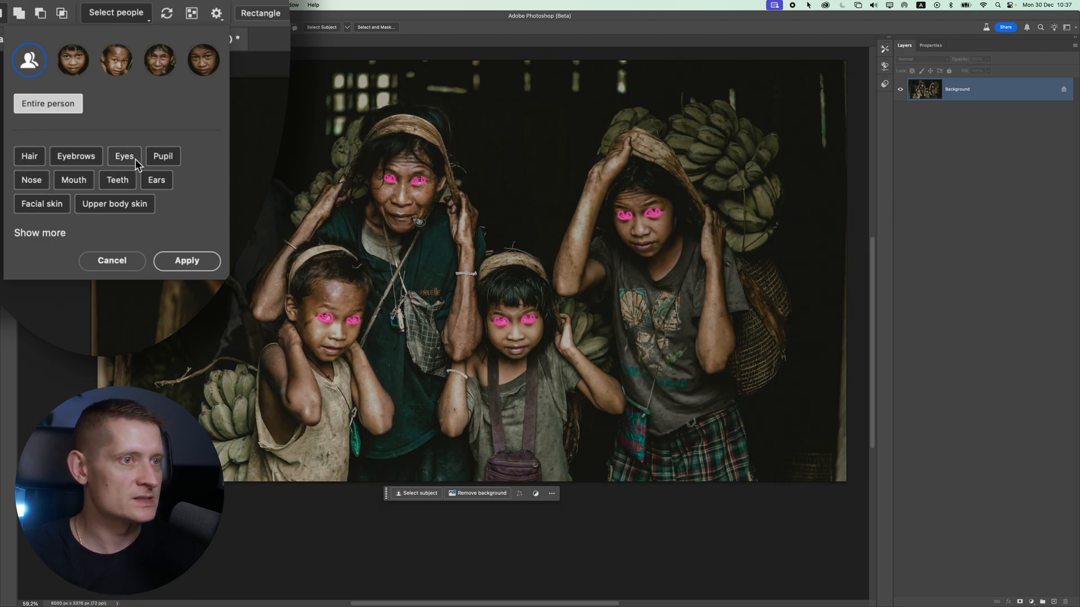
{"action": "left_click", "coordinate": [124, 156]}
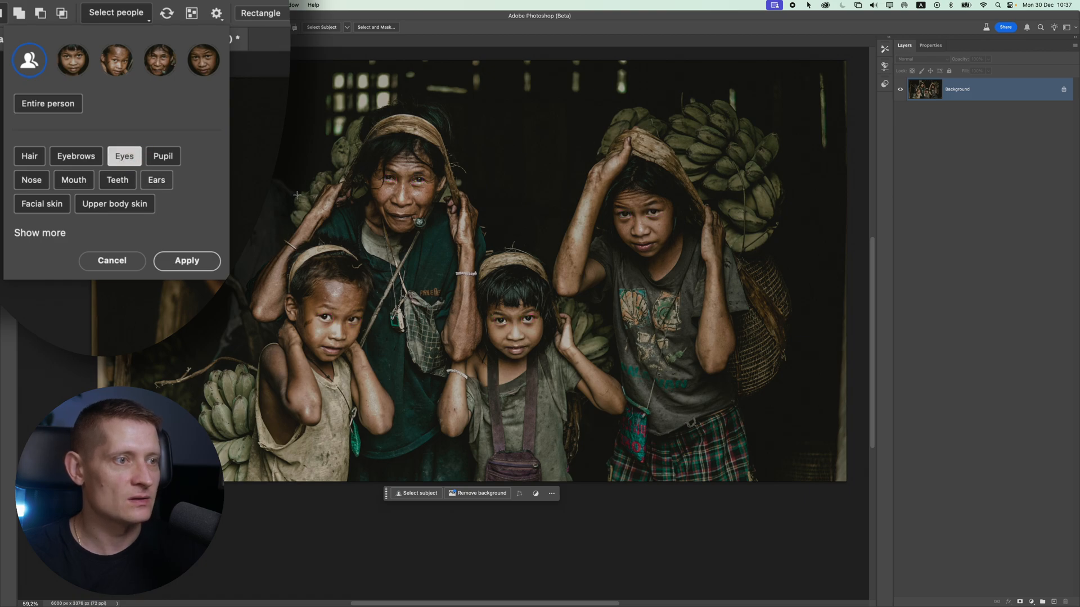
{"action": "mouse_move", "coordinate": [186, 261]}
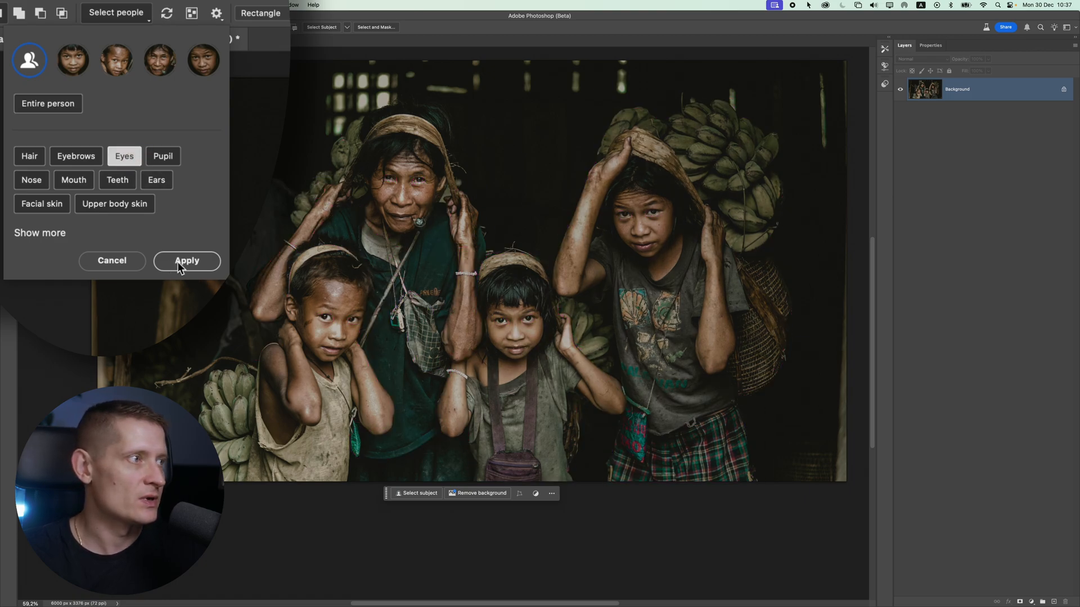
{"action": "left_click", "coordinate": [186, 261]}
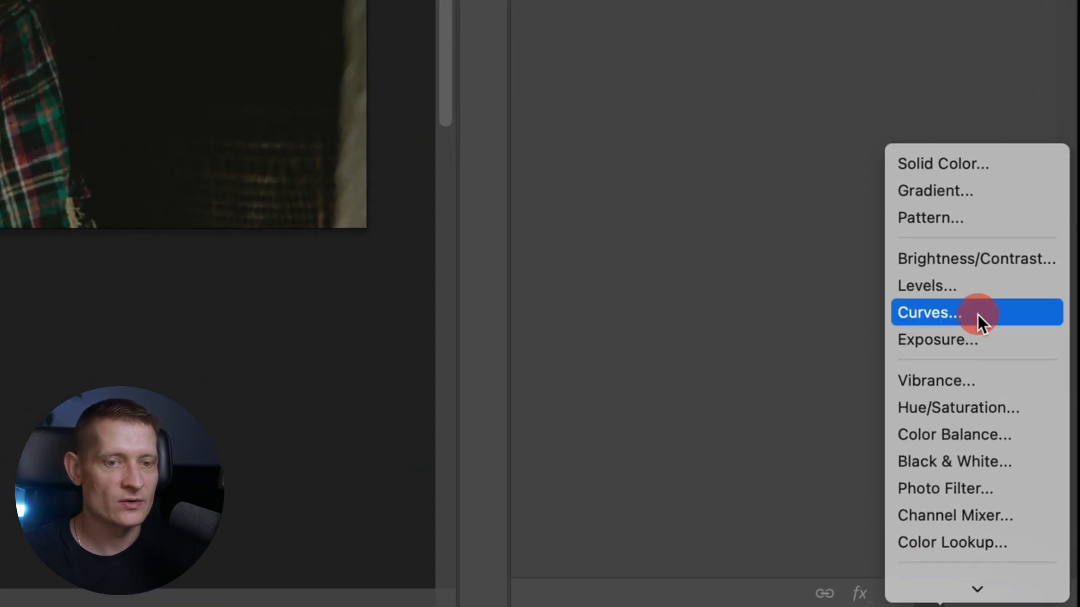
{"action": "left_click", "coordinate": [927, 313]}
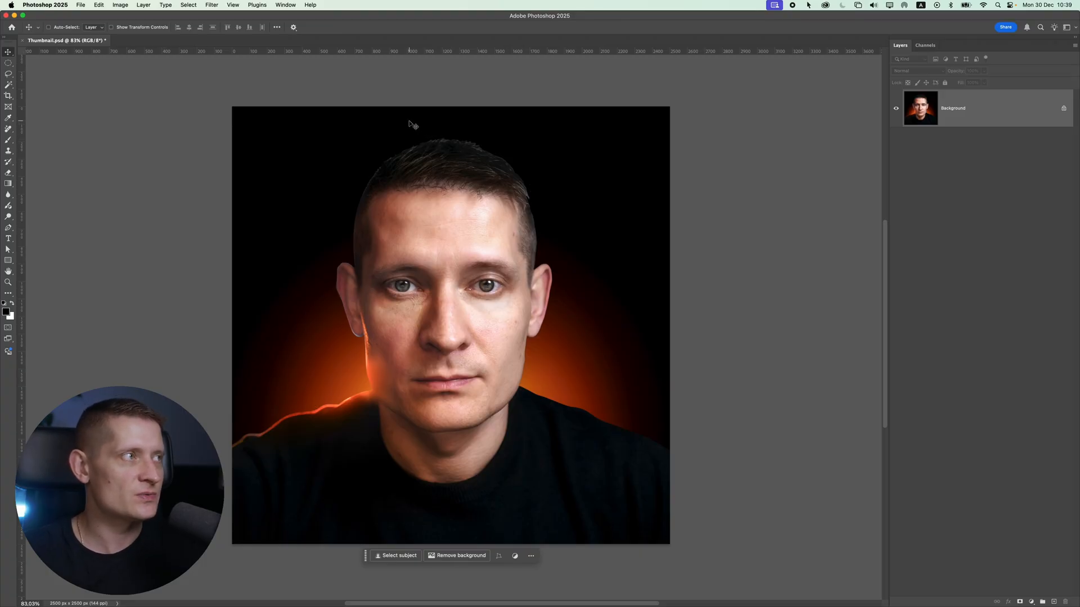
{"action": "mouse_move", "coordinate": [596, 276]}
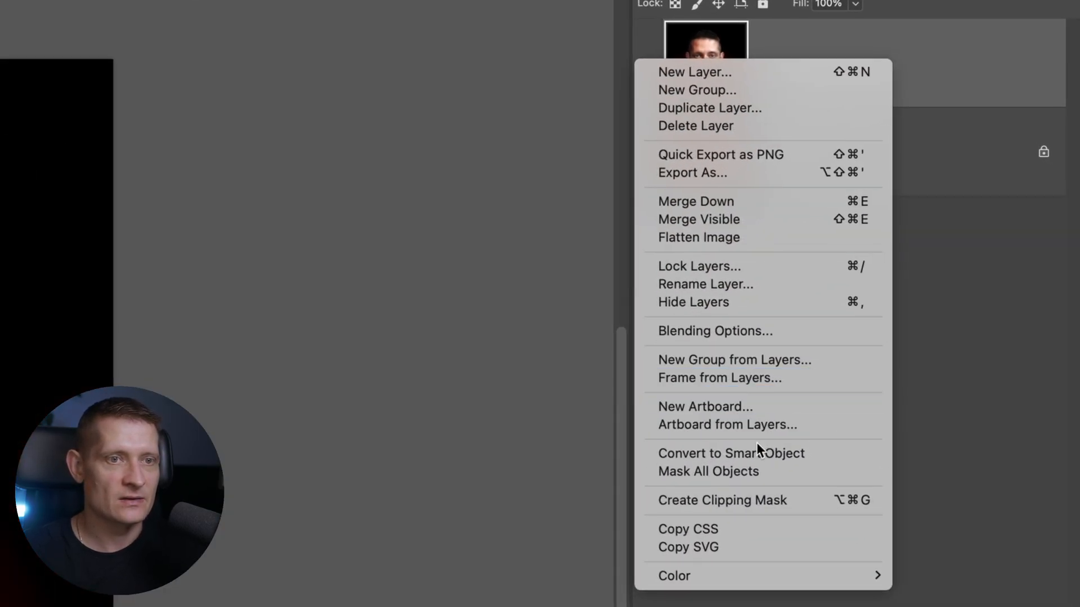
Step: Convert the flared portrait layer into a smart object
{"action": "left_click", "coordinate": [212, 5]}
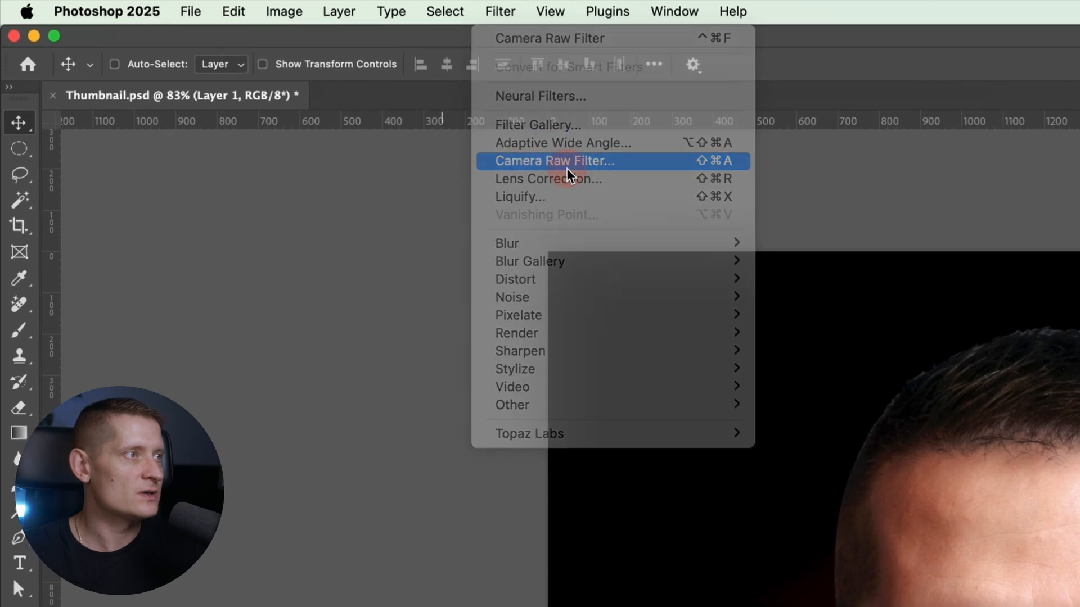
Step: In Camera Raw's Color Mixer, shift hue and lower saturation of the face's reds and oranges
{"action": "left_click", "coordinate": [554, 161]}
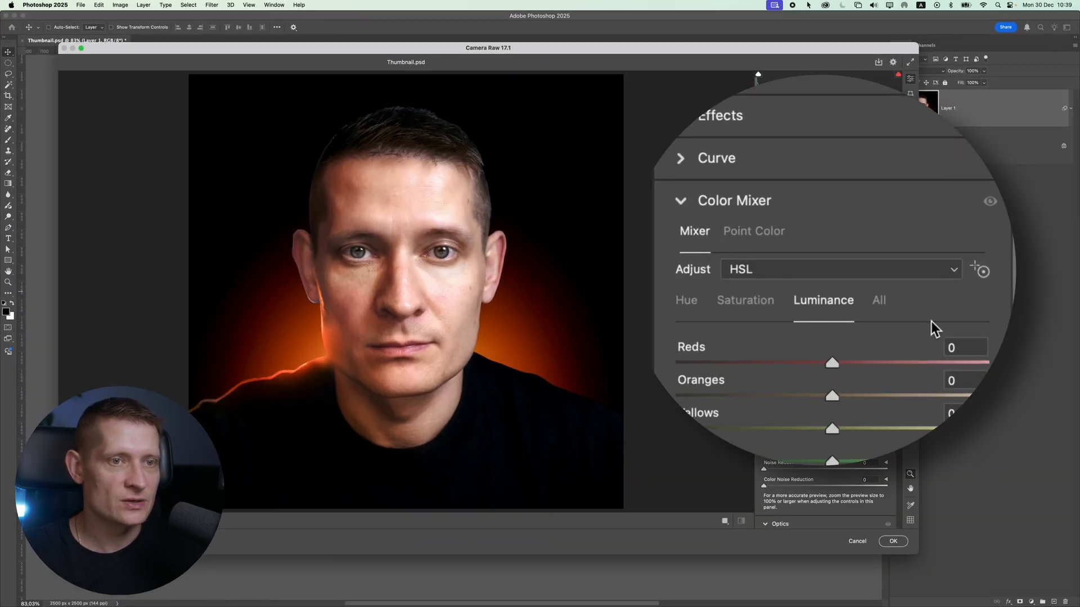
{"action": "left_click", "coordinate": [981, 270]}
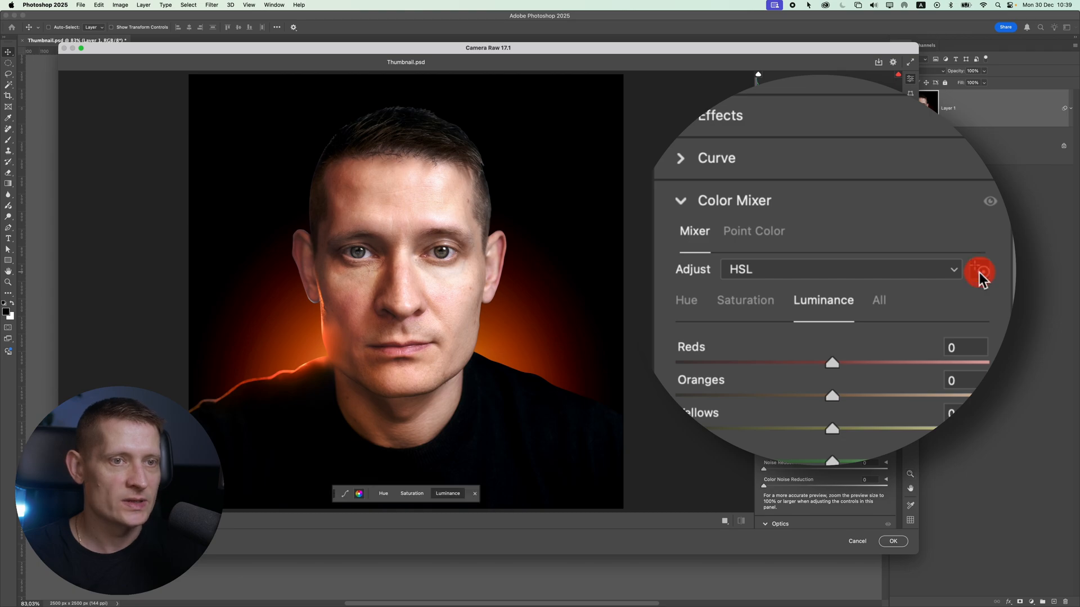
{"action": "left_click", "coordinate": [980, 270]}
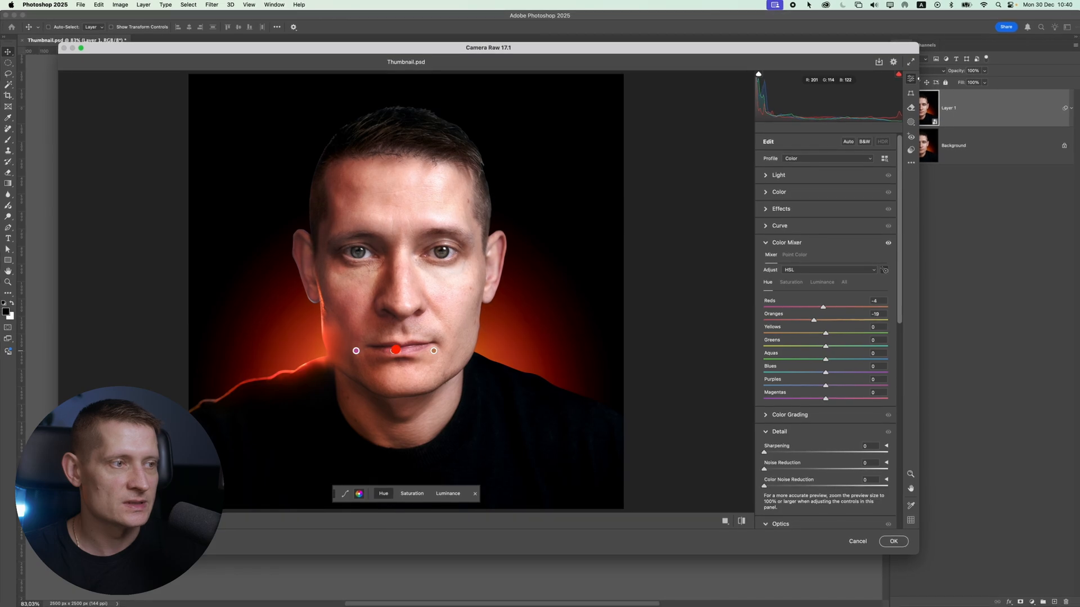
{"action": "left_click", "coordinate": [412, 493]}
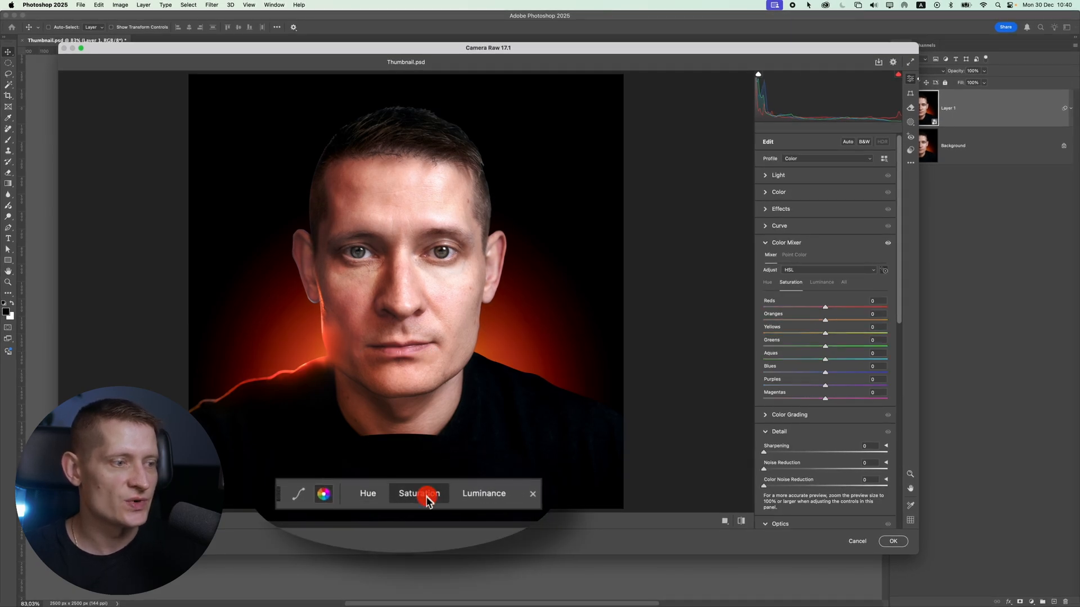
{"action": "left_click", "coordinate": [418, 493]}
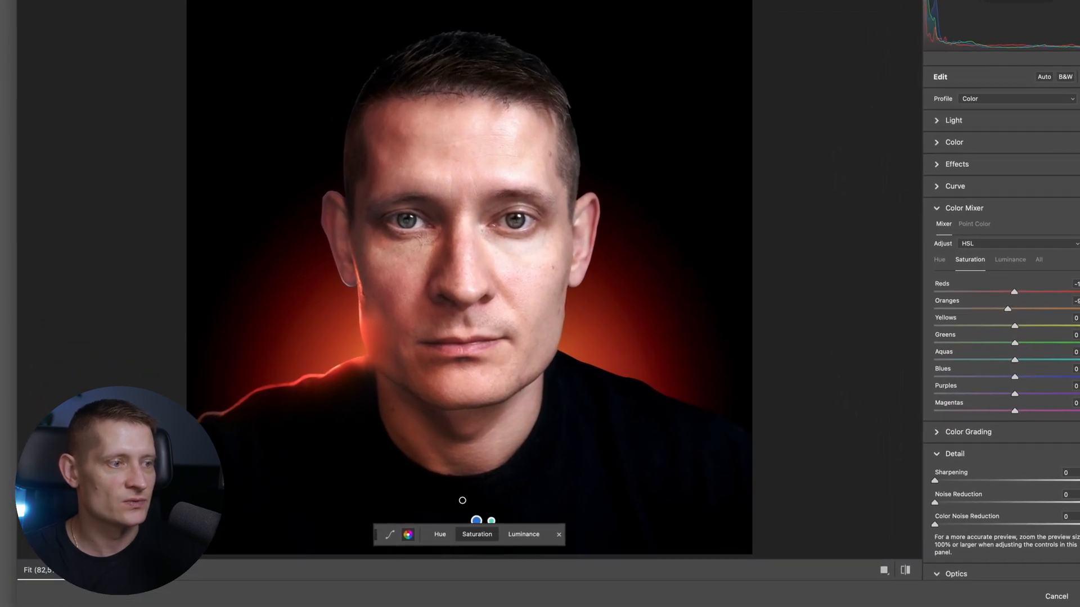
{"action": "left_click", "coordinate": [523, 535]}
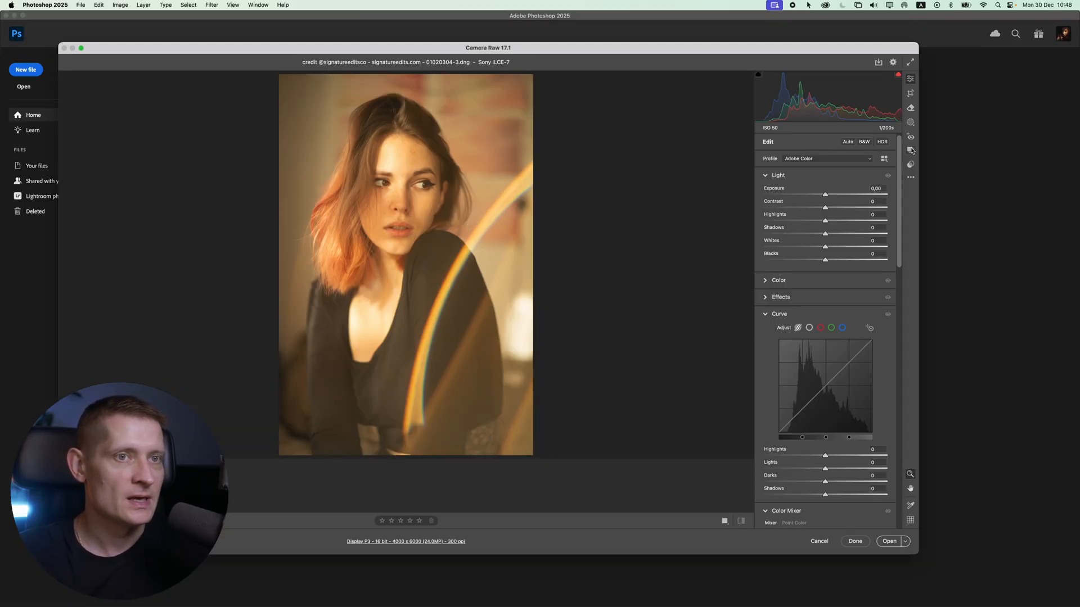
Step: Activate Camera Raw's Remove tool on the rainbow-flared portrait
{"action": "left_click", "coordinate": [910, 108]}
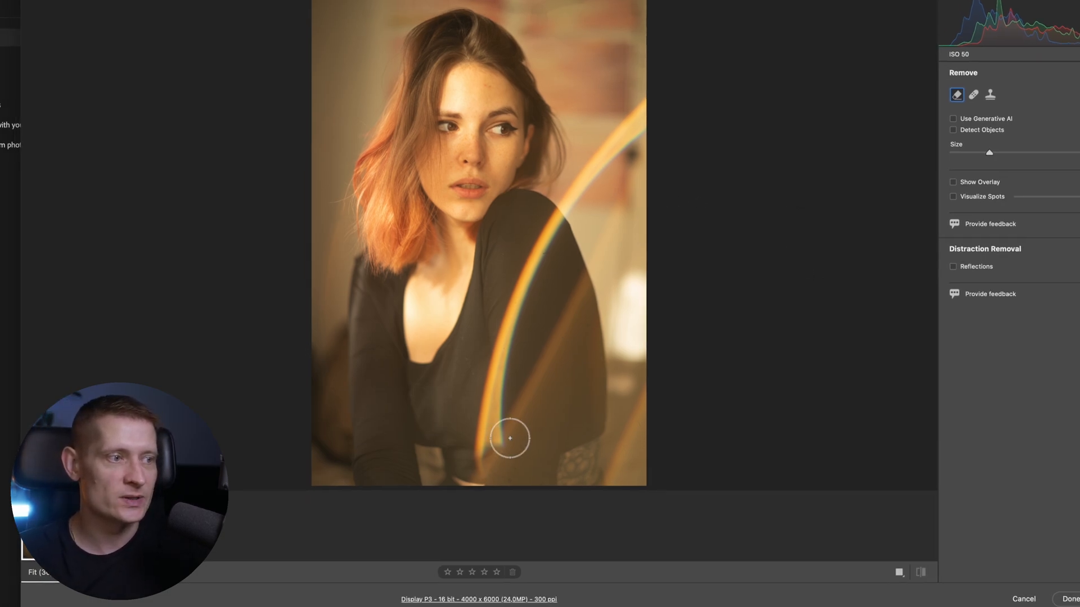
{"action": "mouse_move", "coordinate": [528, 327]}
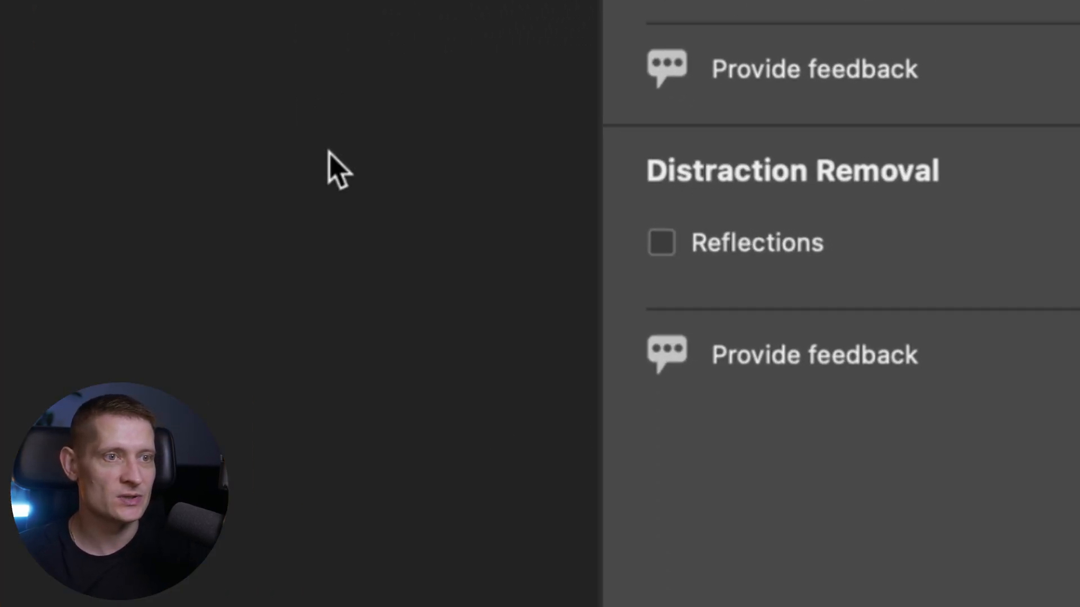
Step: Enable Reflections distraction removal at 100, toggling it off and on to compare
{"action": "left_click", "coordinate": [660, 242]}
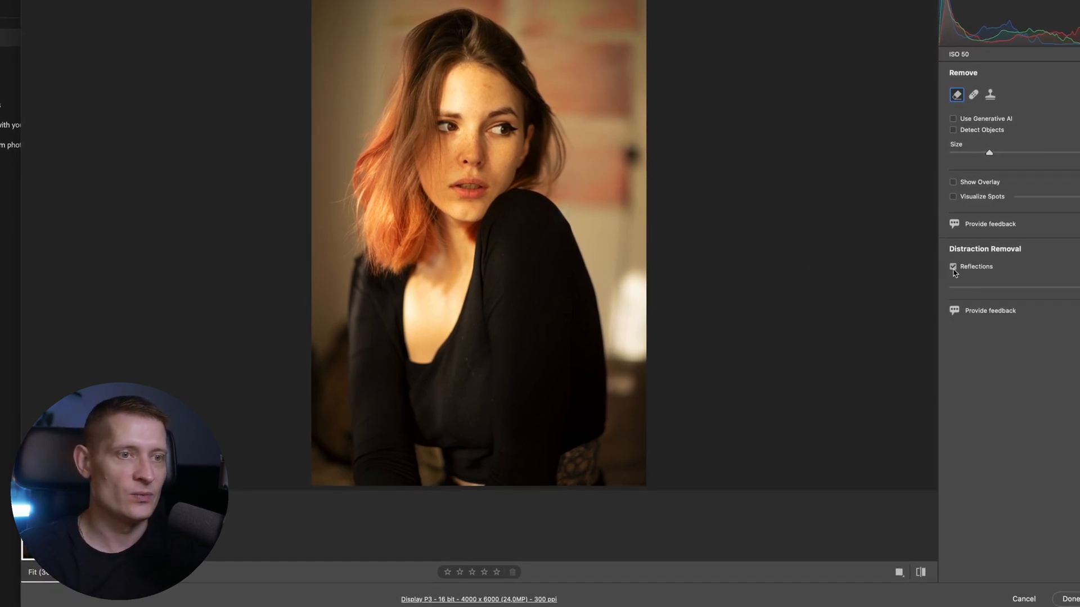
{"action": "left_click", "coordinate": [952, 266]}
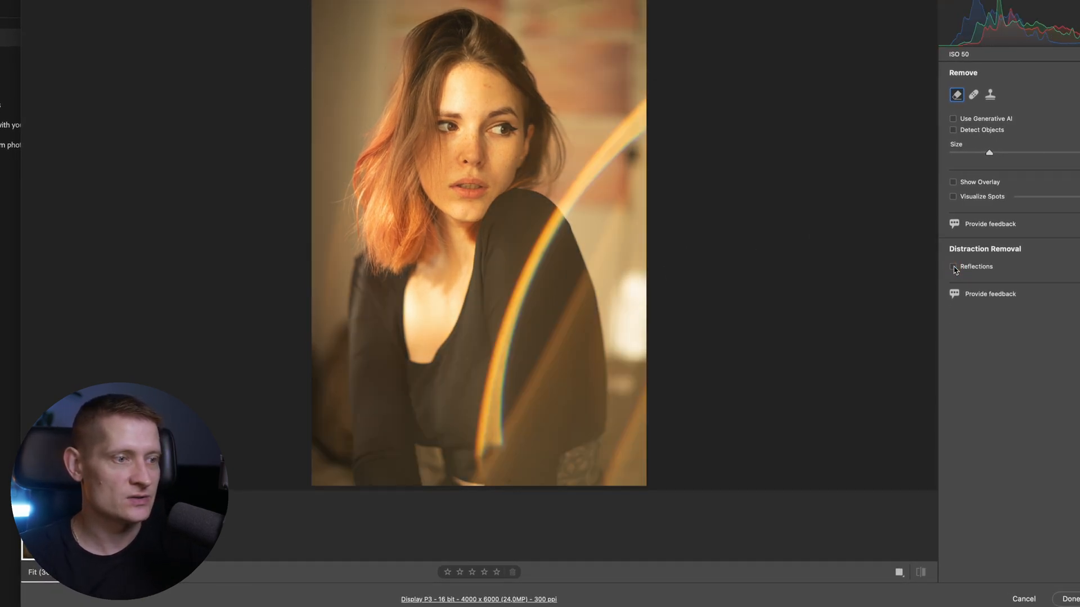
{"action": "left_click", "coordinate": [953, 267]}
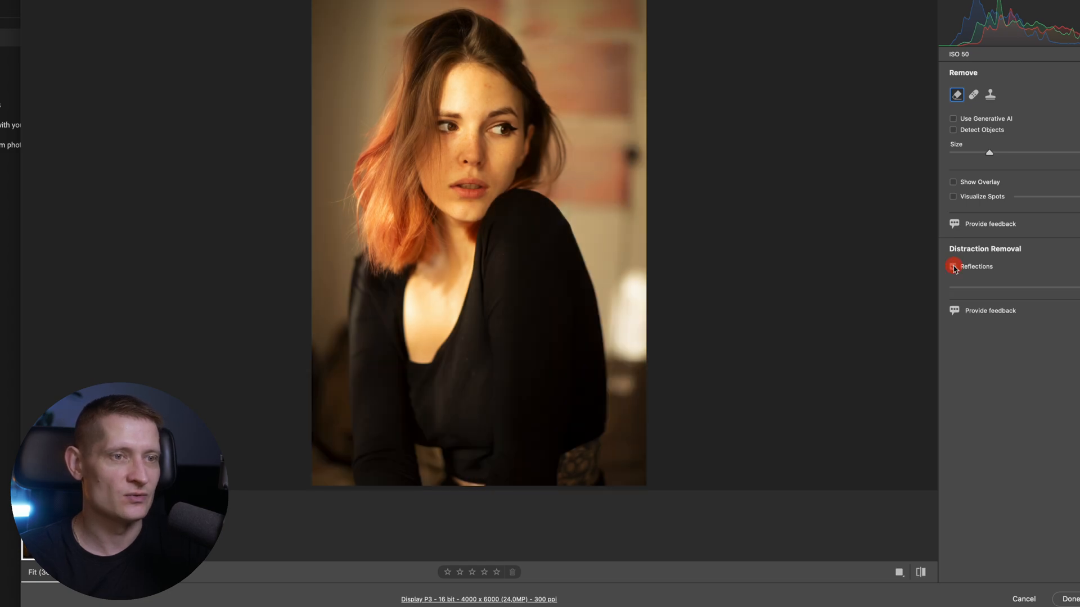
{"action": "left_click", "coordinate": [954, 269]}
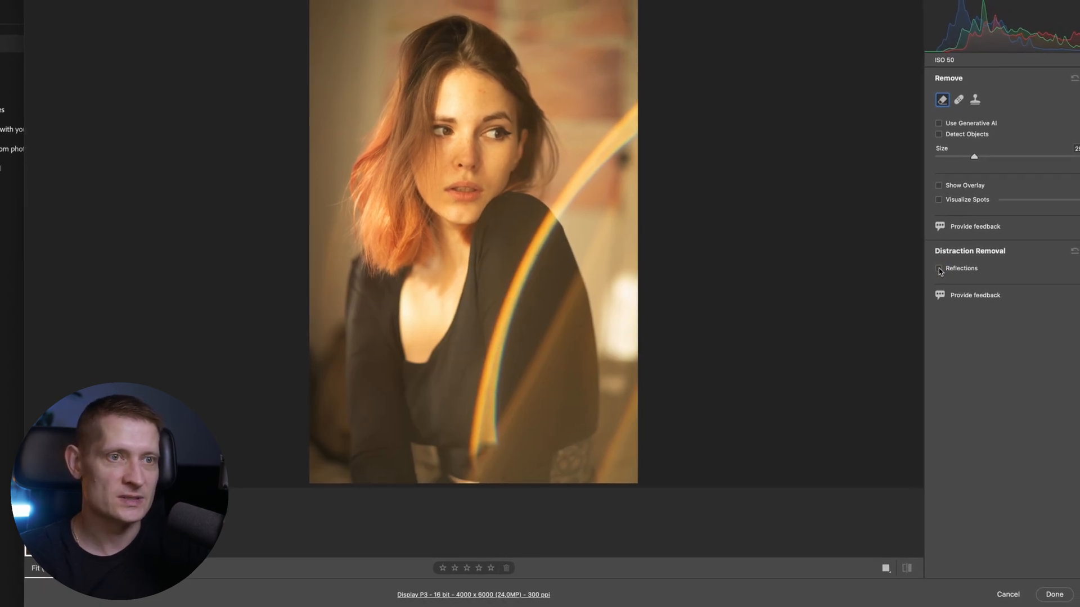
{"action": "left_click", "coordinate": [938, 270]}
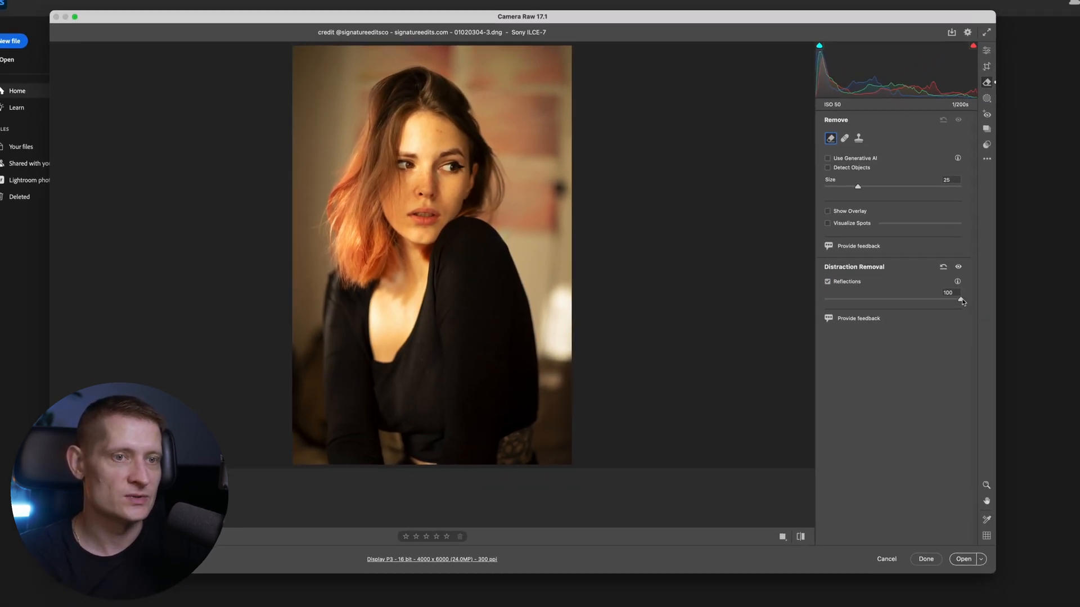